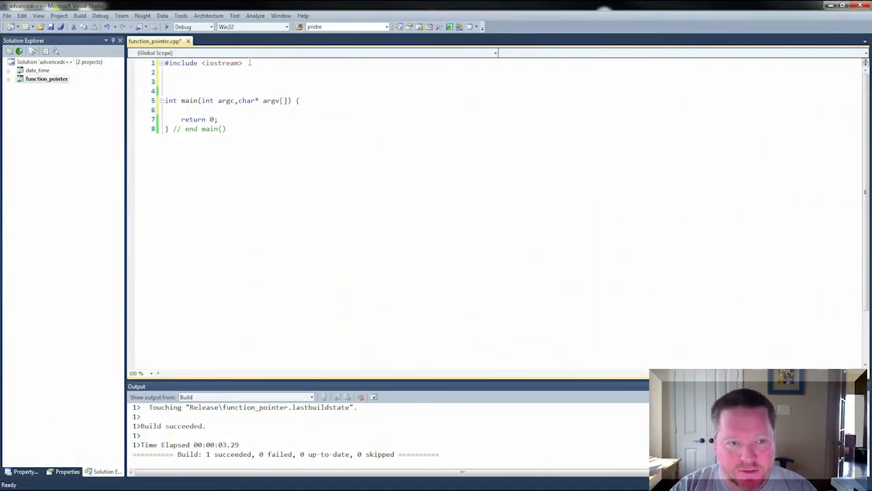
# Write int add(int x,int y) { return x+y; } // end add() above main.
pyautogui.write('int add')
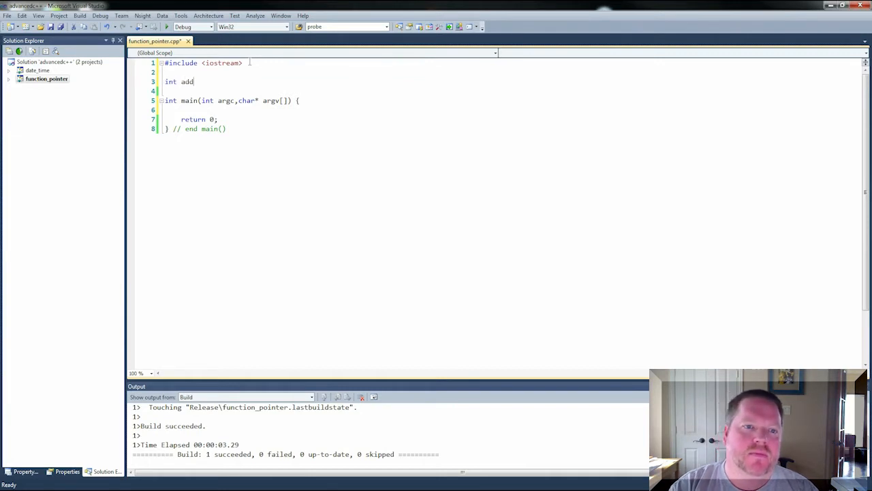
pyautogui.write('(int x')
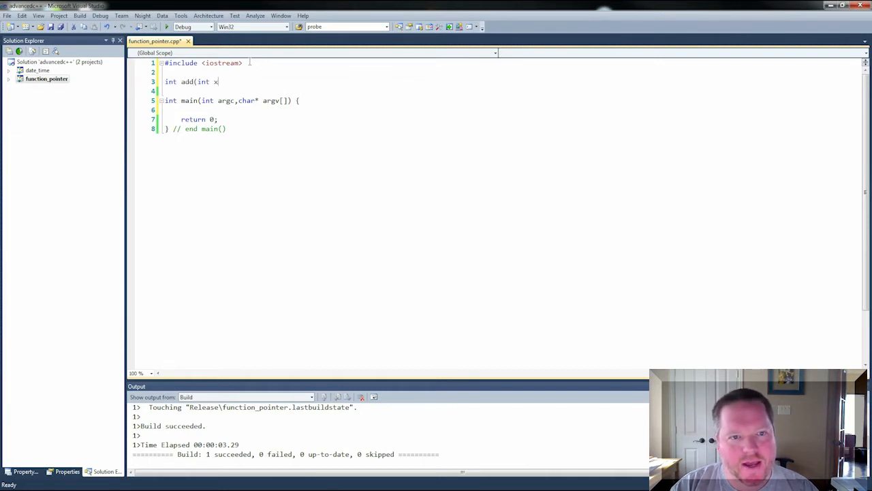
pyautogui.write(',int y) {')
pyautogui.click(321, 92)
pyautogui.write('return x+y;')
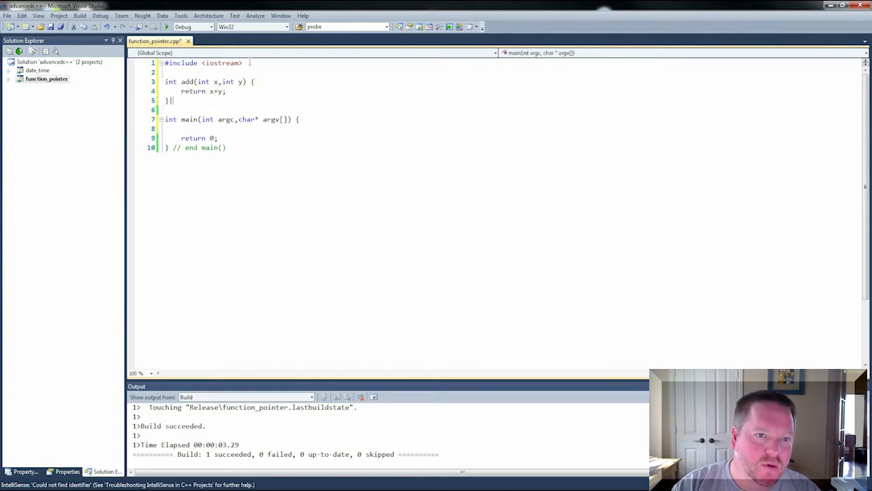
pyautogui.write('// end add(')
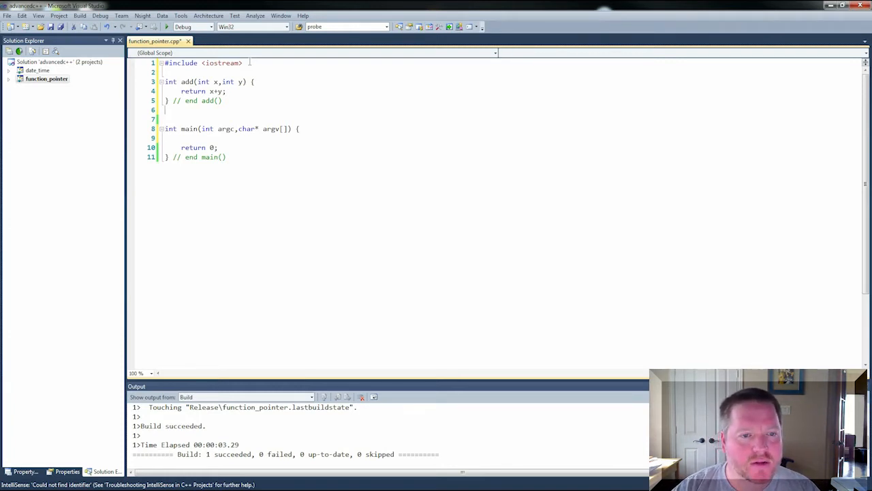
# Begin typedef int (*TwoArgFn, trimming the accidental Ptr ending from the type name.
pyautogui.write('typedef')
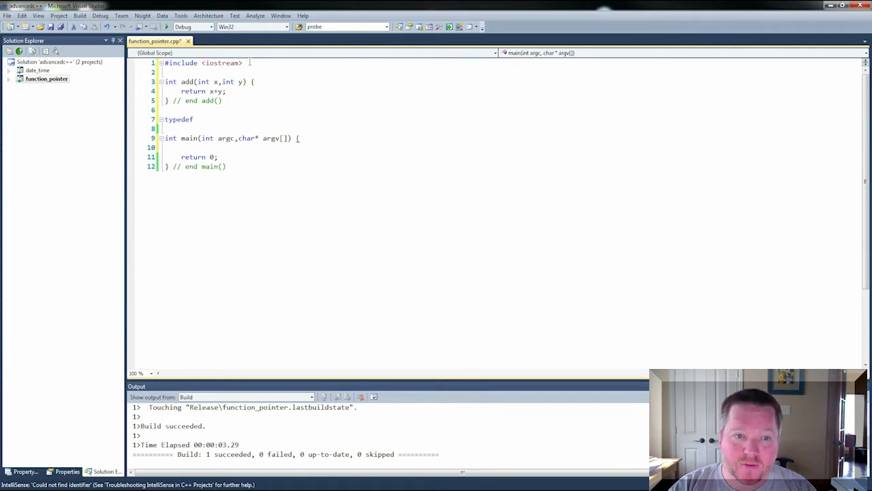
pyautogui.write('int')
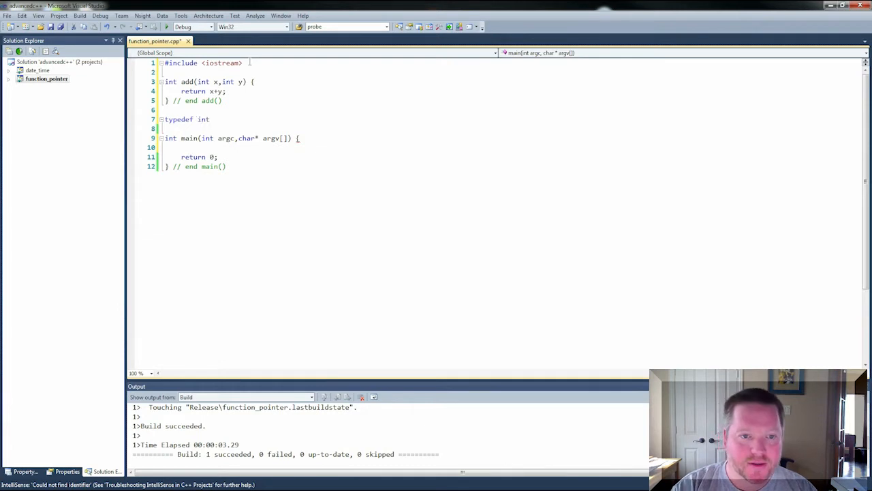
pyautogui.click(210, 118)
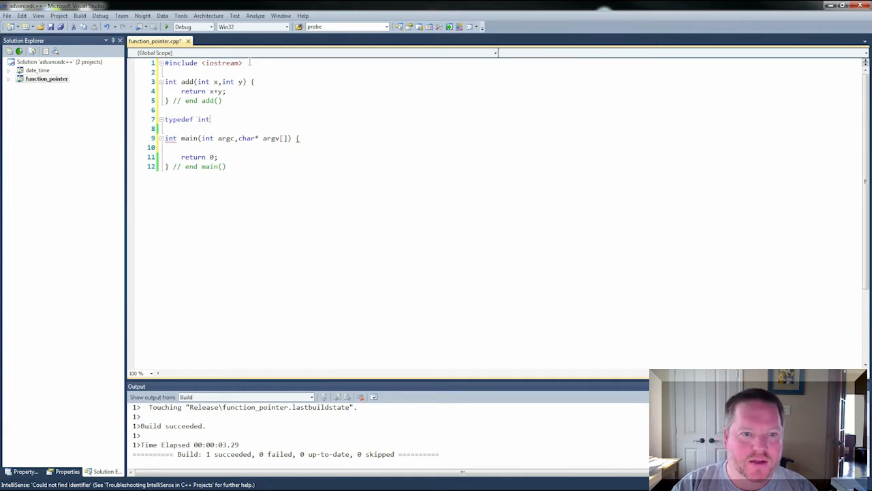
pyautogui.write('(')
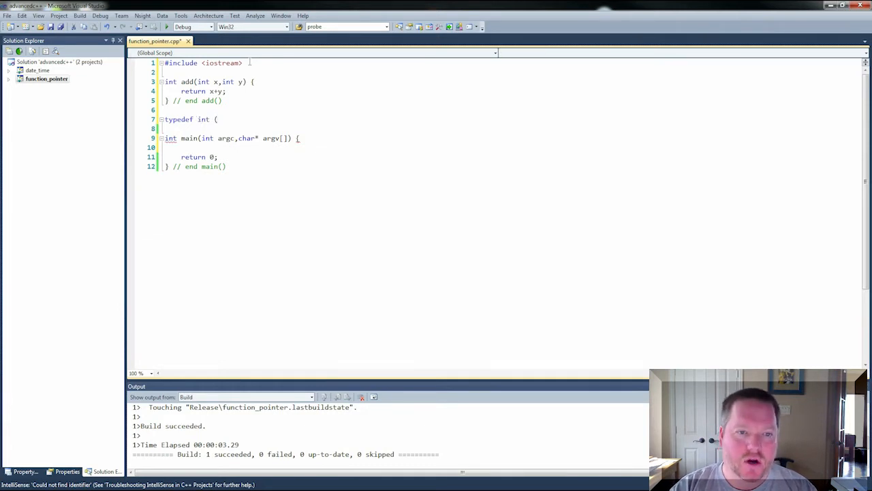
pyautogui.write('(*')
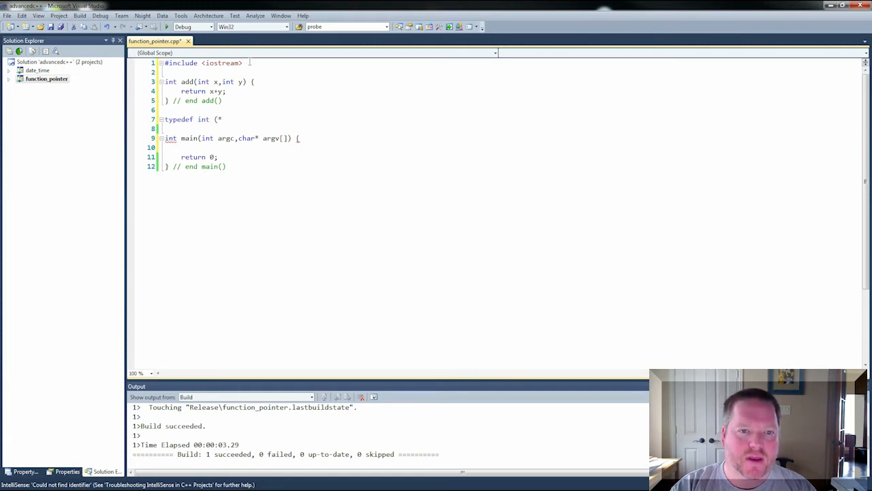
pyautogui.write('T')
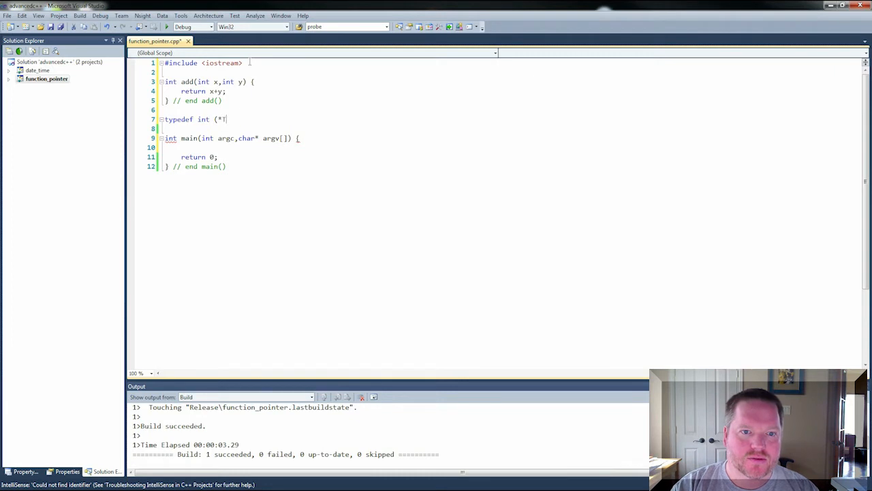
pyautogui.write('woArgF')
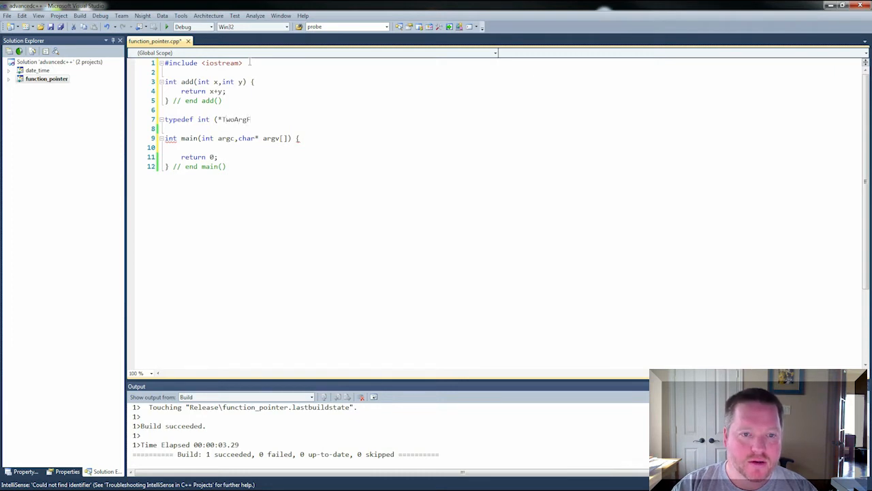
pyautogui.write('nPtr')
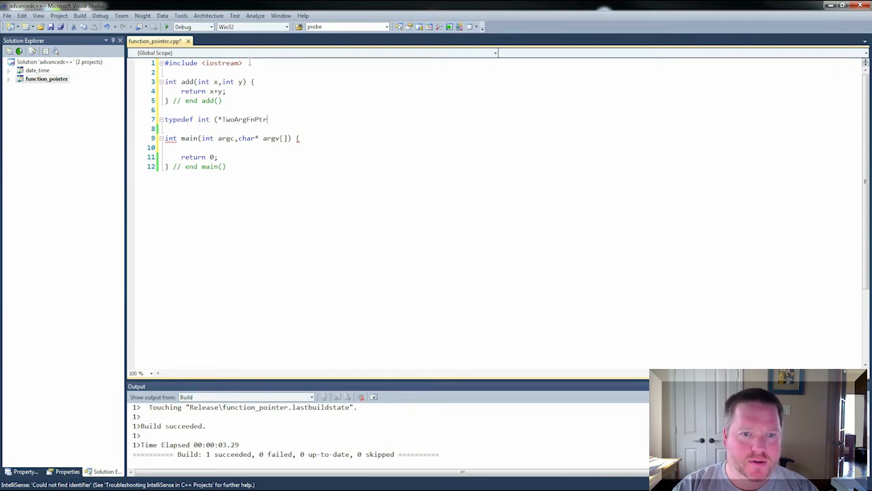
pyautogui.press('BackSpace')
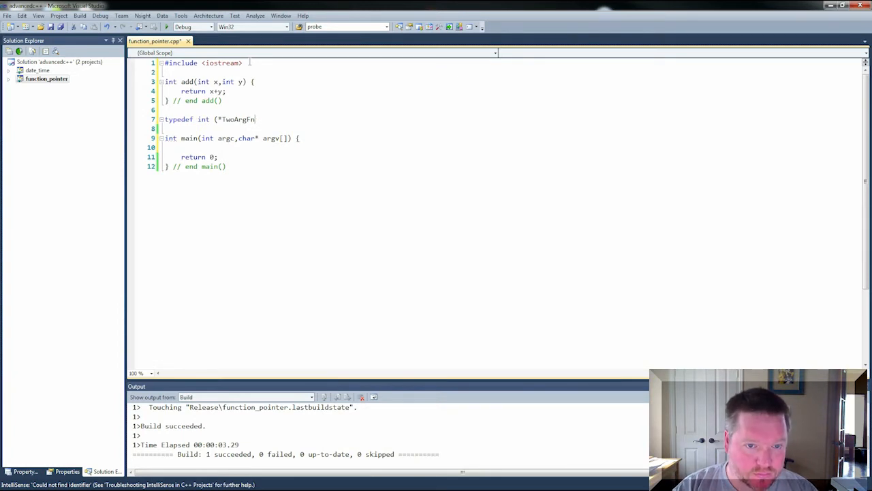
# Finish the typedef with the (int,int); parameter list and move into main's body.
pyautogui.write(')(')
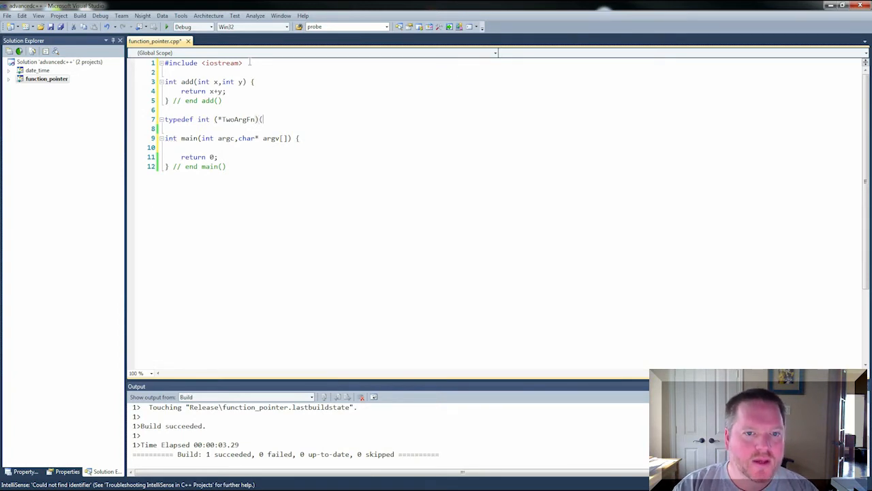
pyautogui.write('int,int')
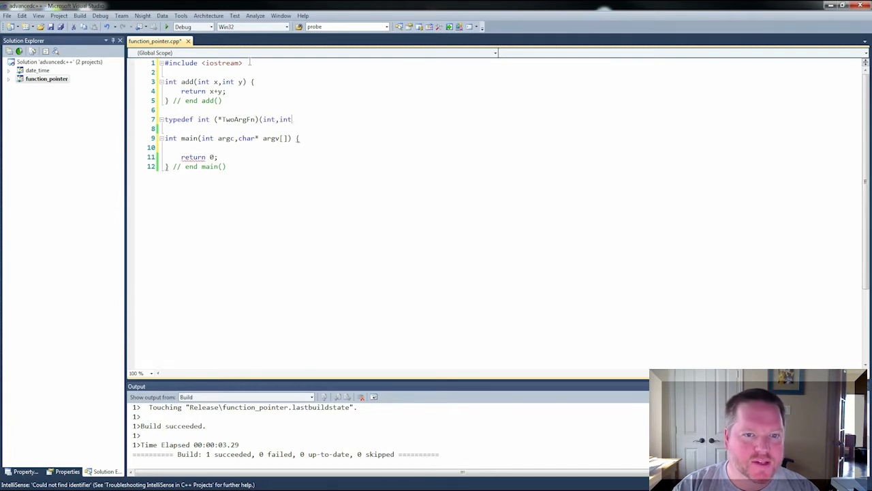
pyautogui.write(');')
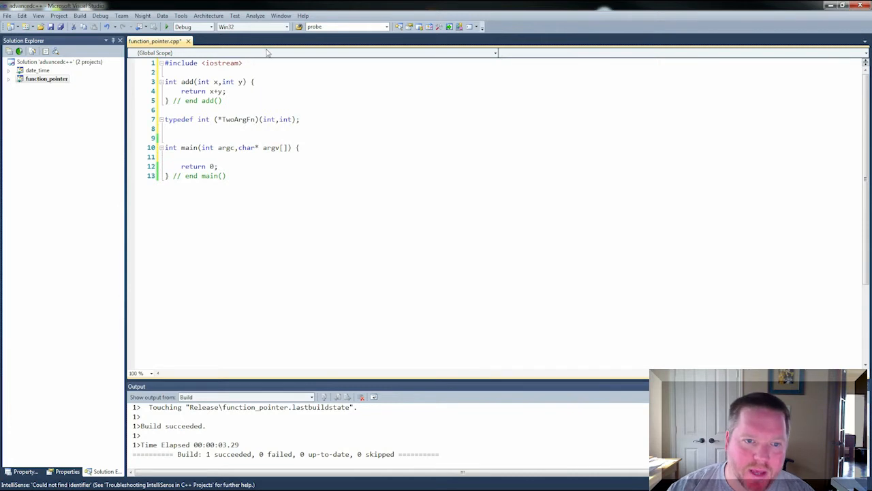
pyautogui.doubleClick(238, 120)
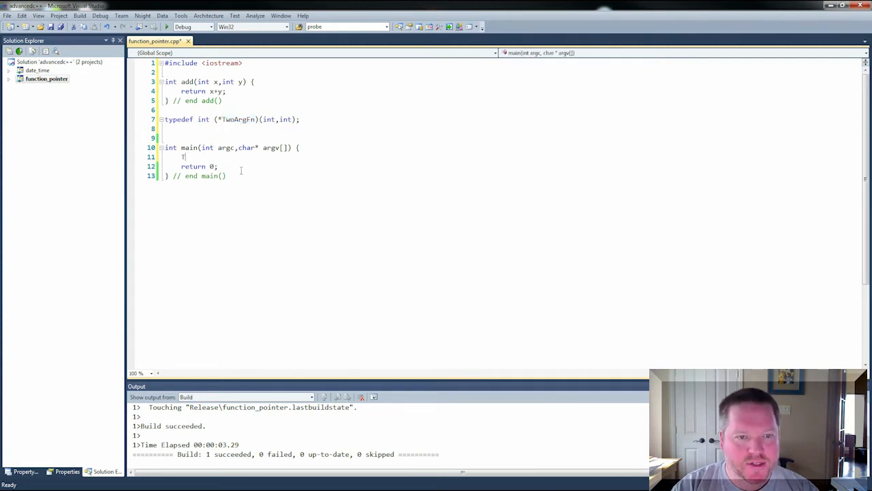
# Declare TwoArgFn pFn = &add; inside main, correcting the variable name to pFn.
pyautogui.write('TwoArgFn')
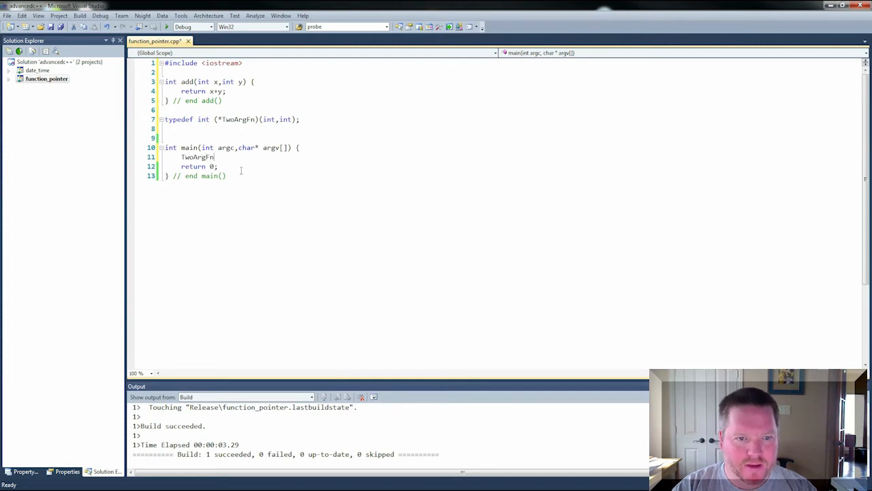
pyautogui.write('twoA')
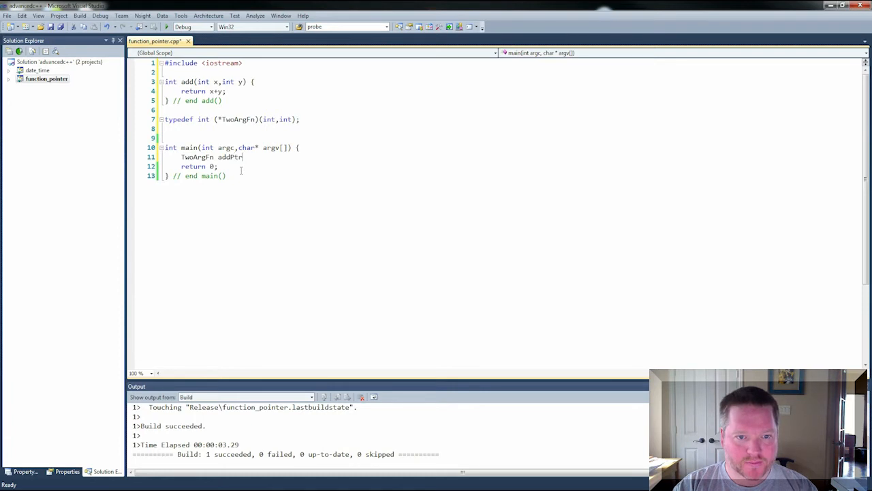
pyautogui.press('Backspace')
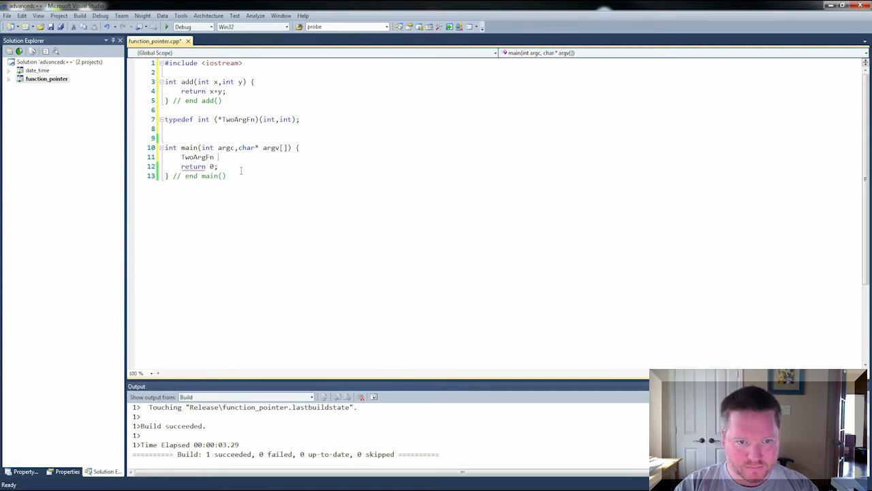
pyautogui.write('pFn =')
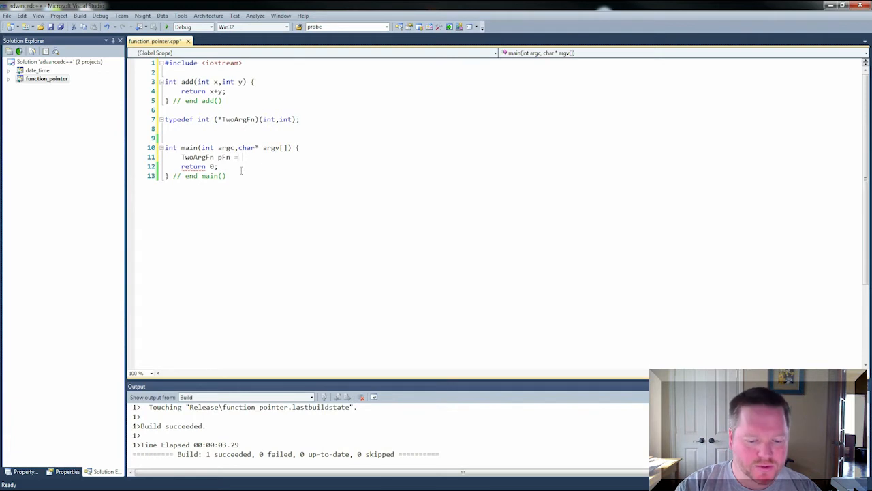
pyautogui.write('&add;')
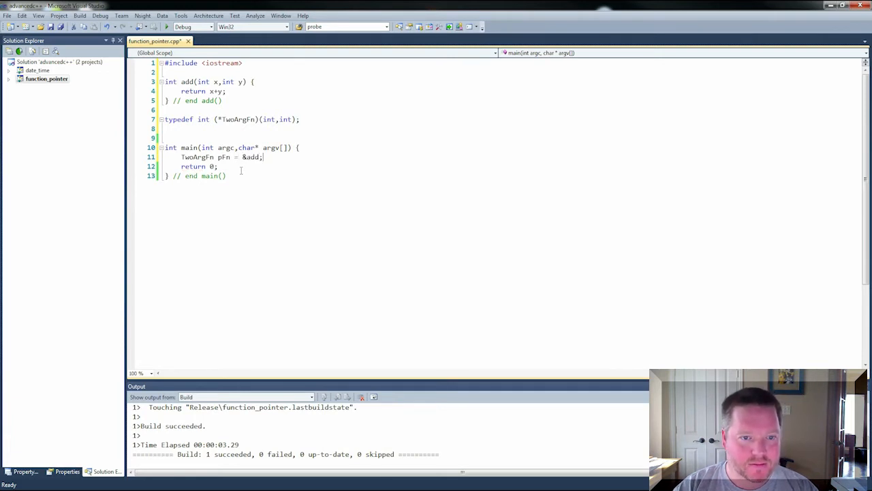
pyautogui.press('Return')
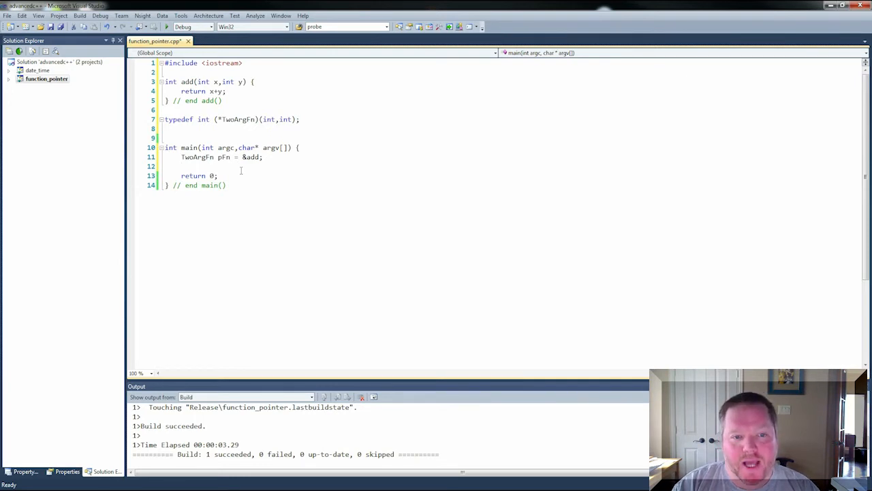
# Declare int a=7; and int b=9; in main.
pyautogui.write('int')
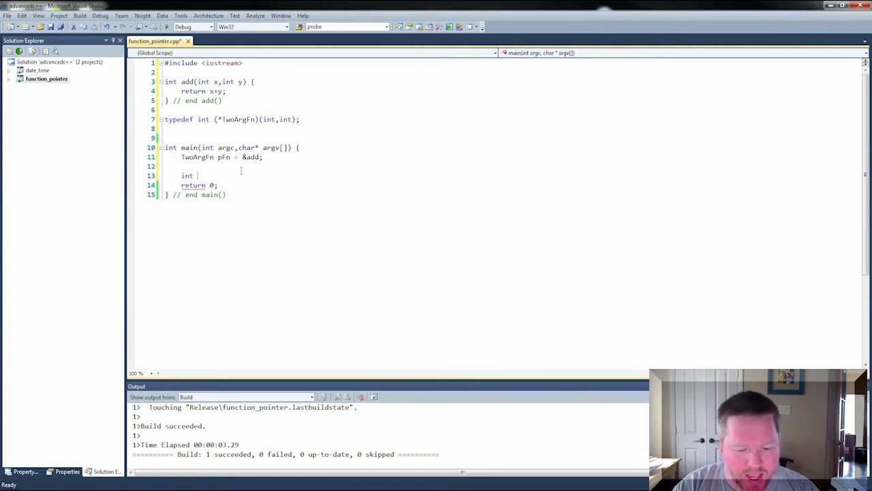
pyautogui.write('a=7;')
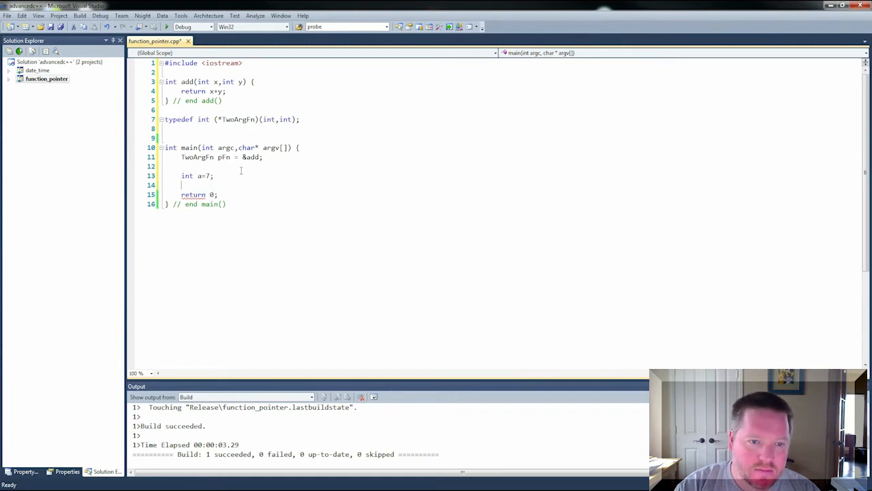
pyautogui.write('int b=')
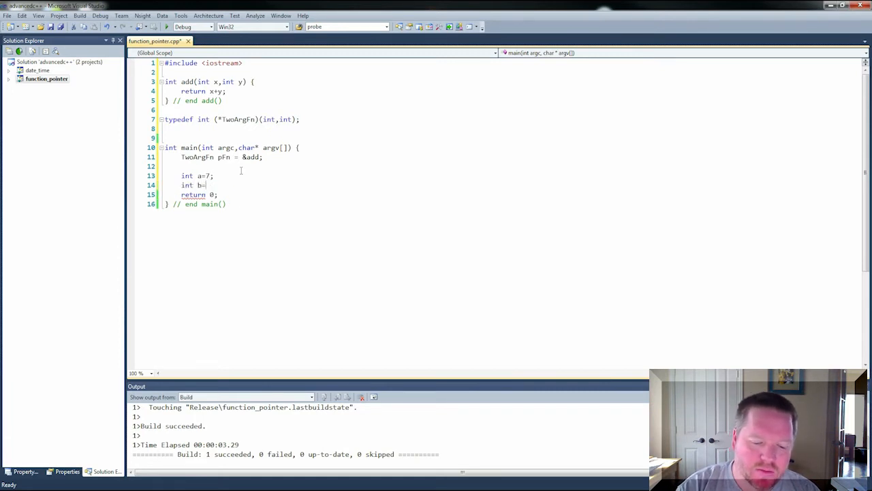
pyautogui.write('9;')
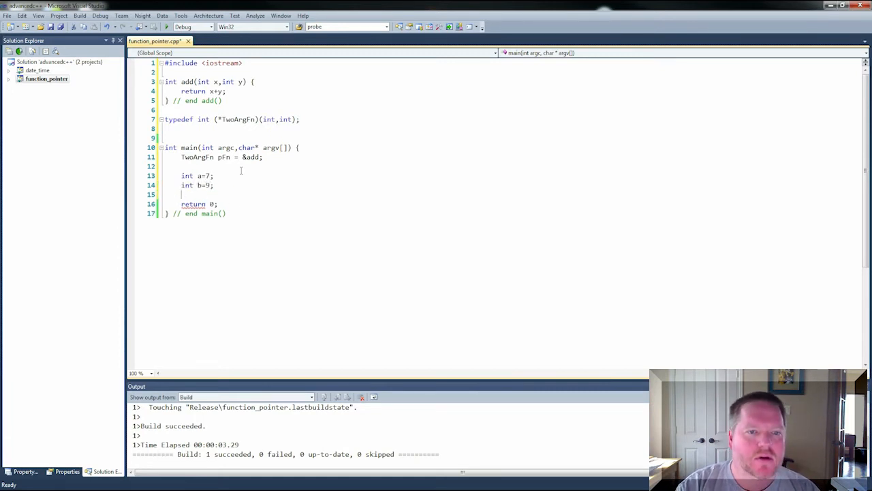
# Compute int sum = (*pFn)(a,b); calling add through the pointer.
pyautogui.write('int sum =')
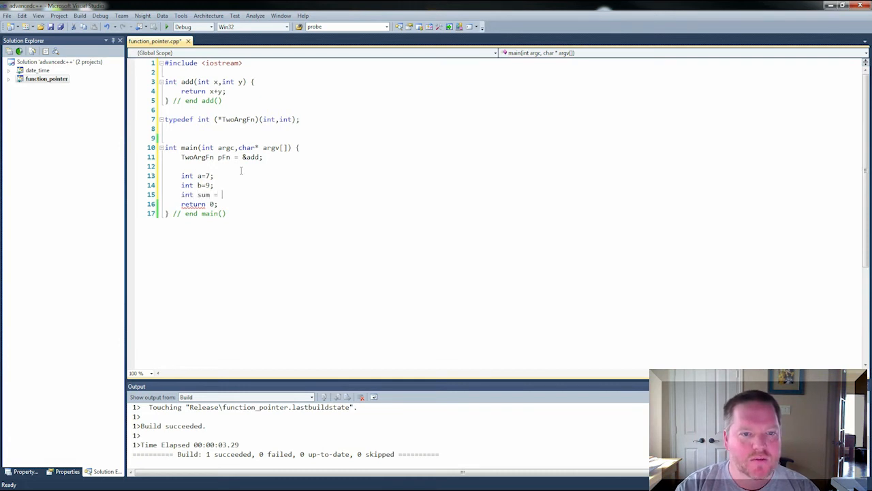
pyautogui.write('(')
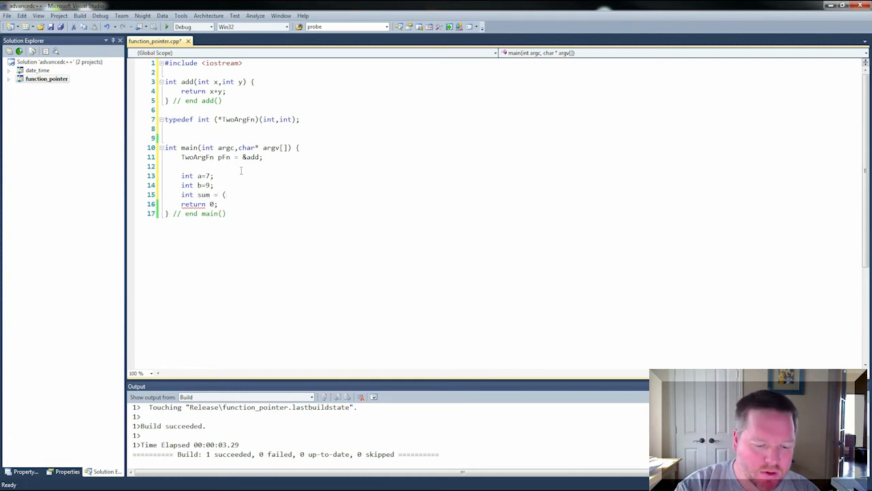
pyautogui.write('(*pFn)(')
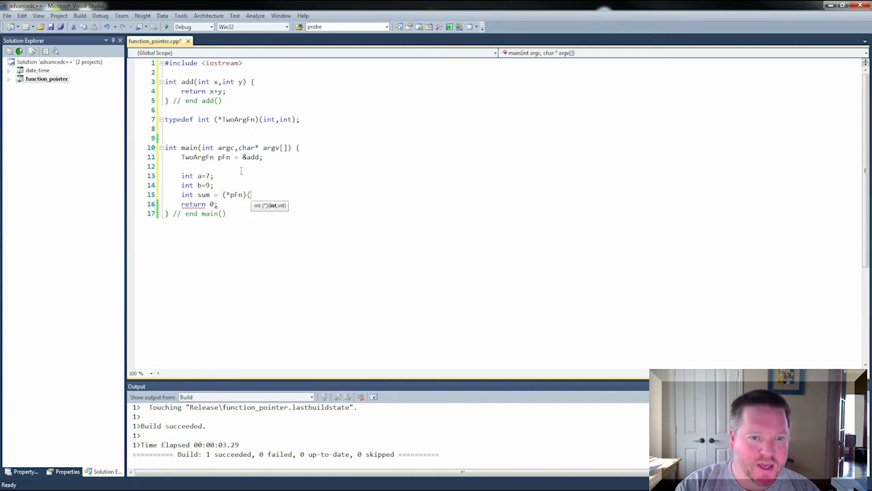
pyautogui.write('a,b);')
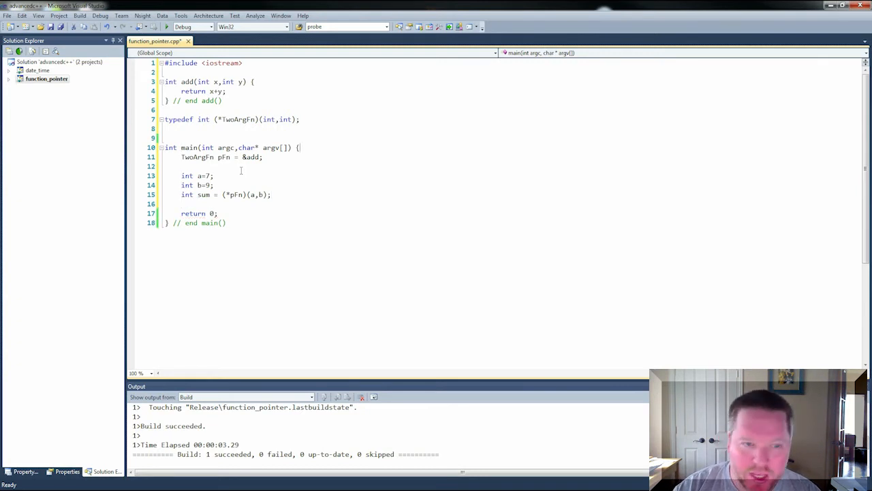
# Add using namespace std; and start a cout line printing a.
pyautogui.write('using nam')
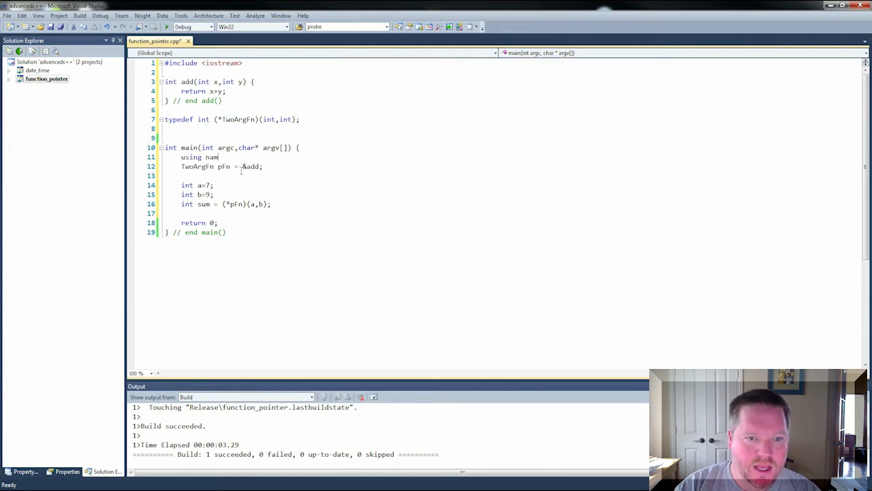
pyautogui.write('espace std;')
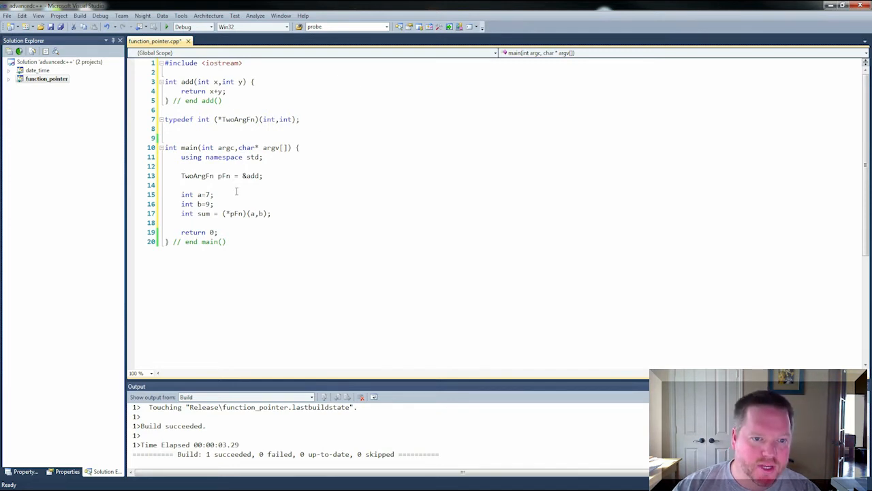
pyautogui.write('cout << "')
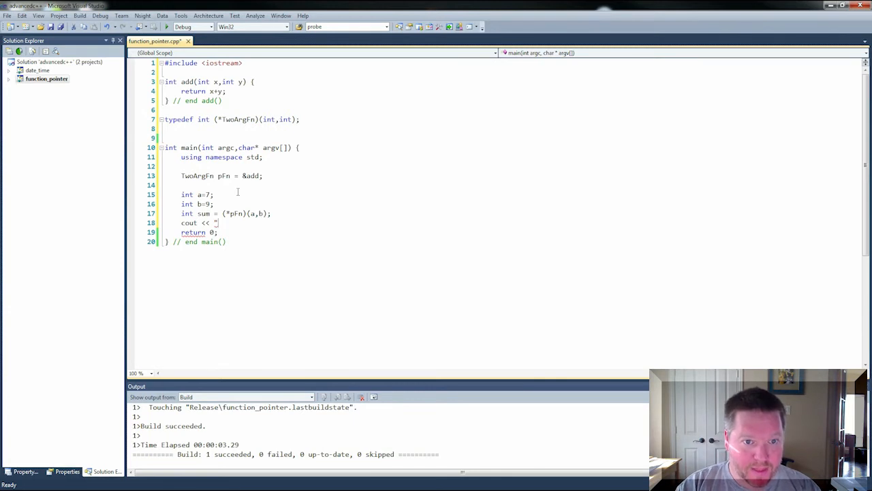
pyautogui.write('a+')
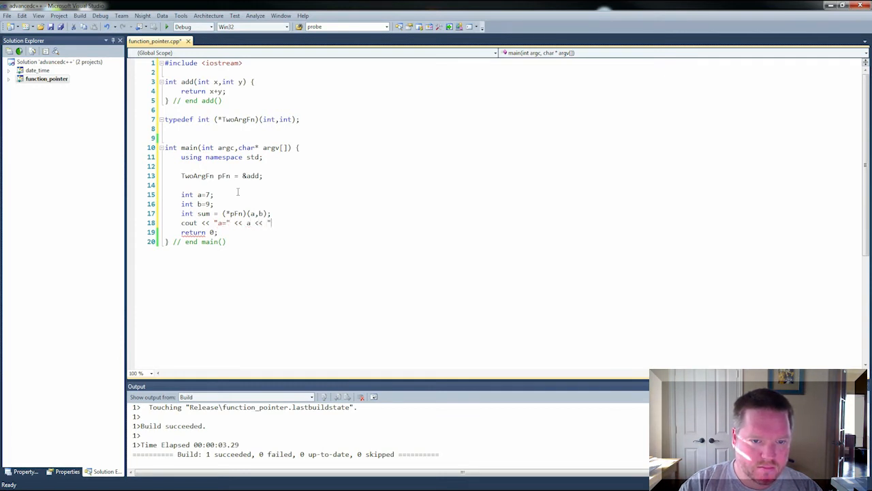
# Complete the cout line with b= and a+b= labels followed by sum and a newline.
pyautogui.write(', b=" << b << "')
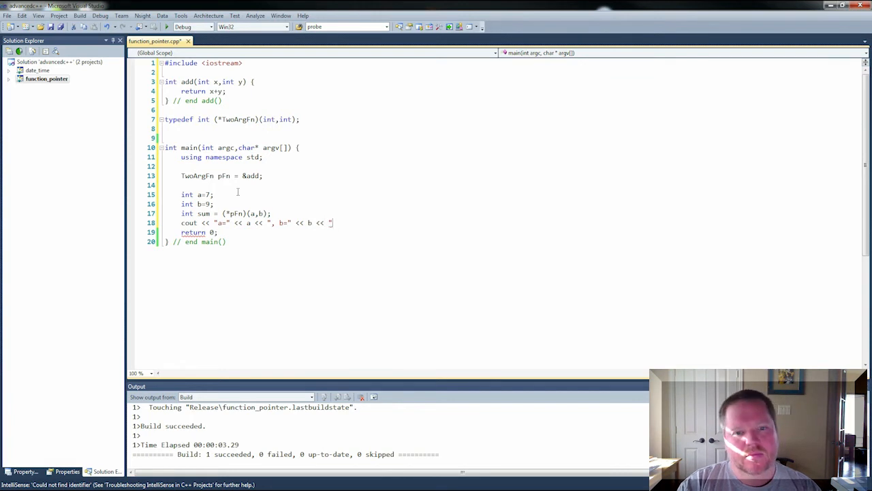
pyautogui.write('a')
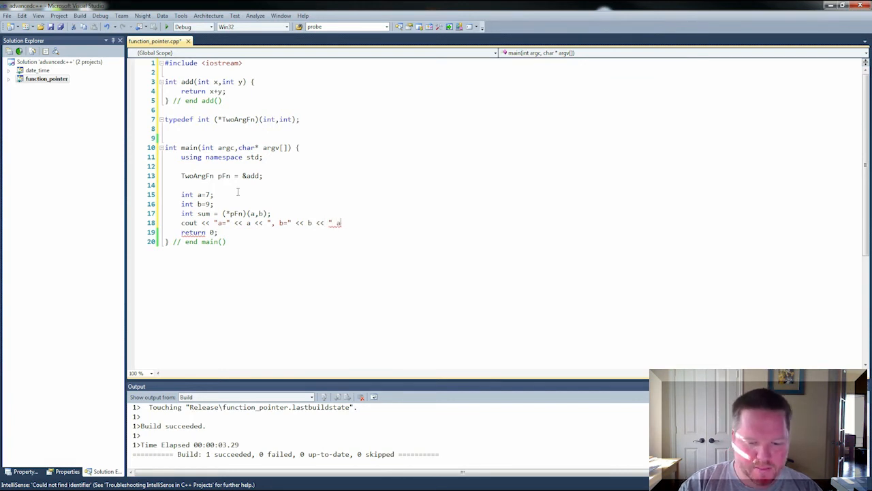
pyautogui.write('+b=" <<')
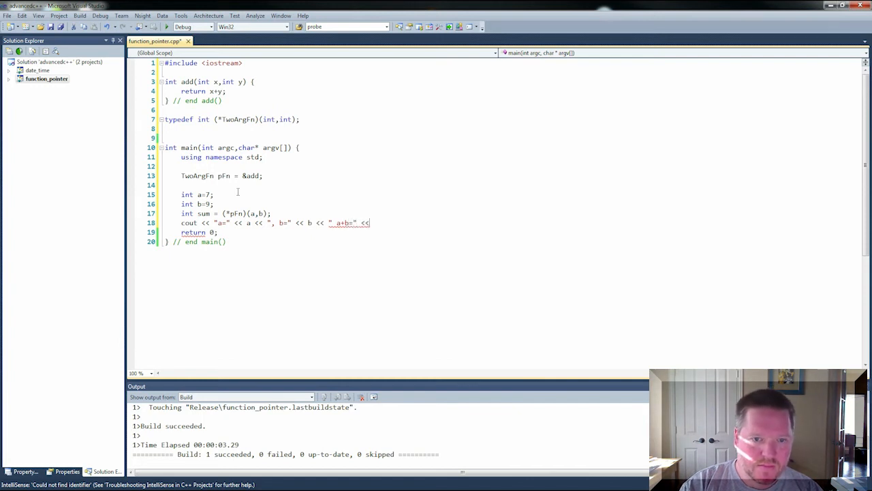
pyautogui.write('result')
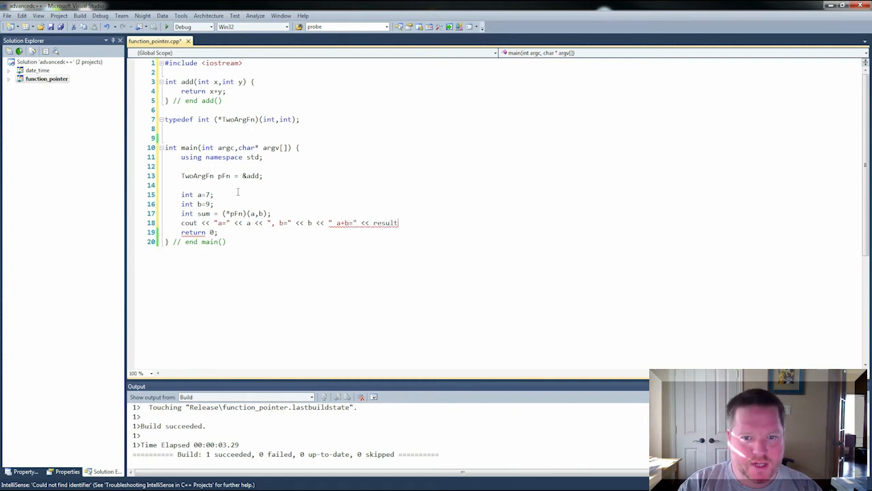
pyautogui.write('sum << "\\n";')
pyautogui.write('#')
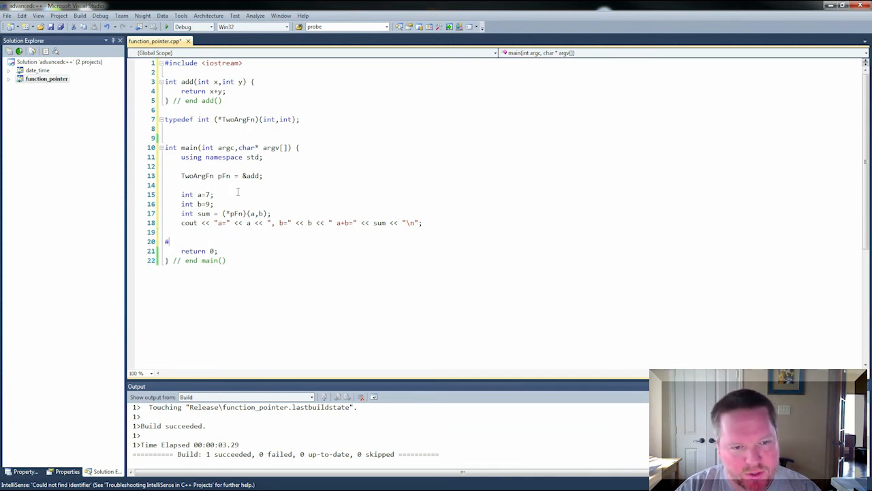
# Write an #if defined(_WIN32) block prompting for a key then cin >> c; and #endif.
pyautogui.write('if define')
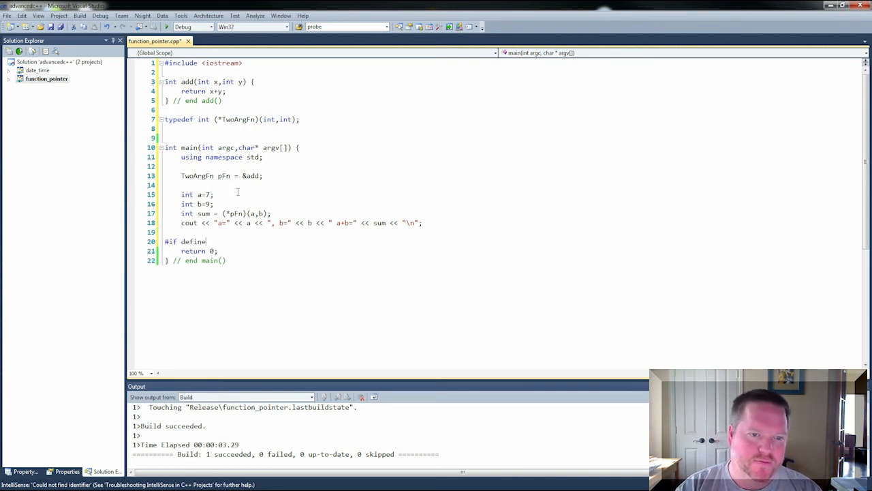
pyautogui.write('d(_WIN32')
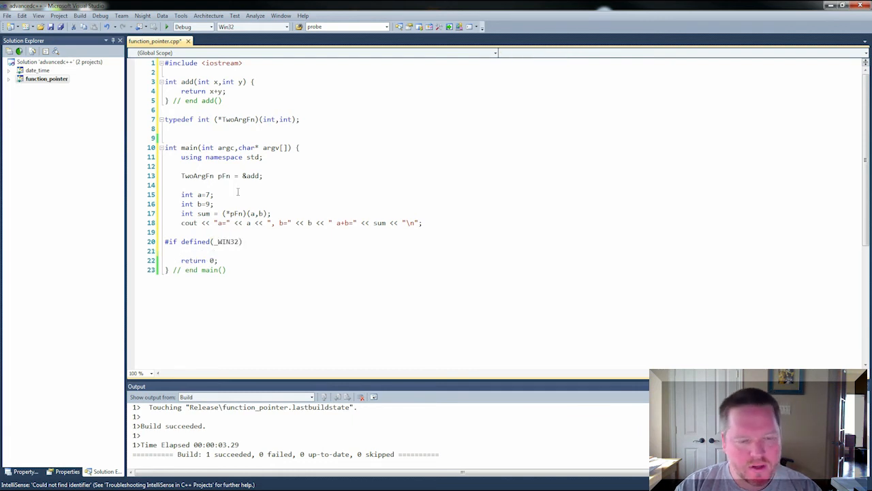
pyautogui.write('char c;')
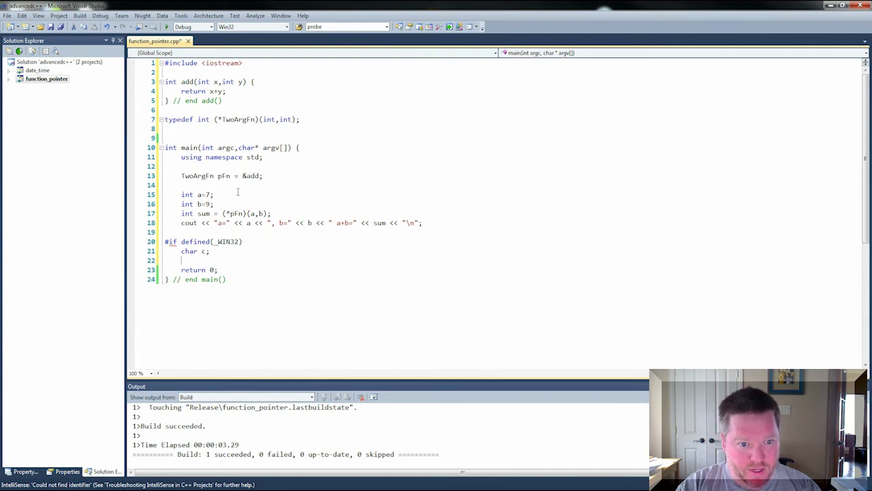
pyautogui.write('cout')
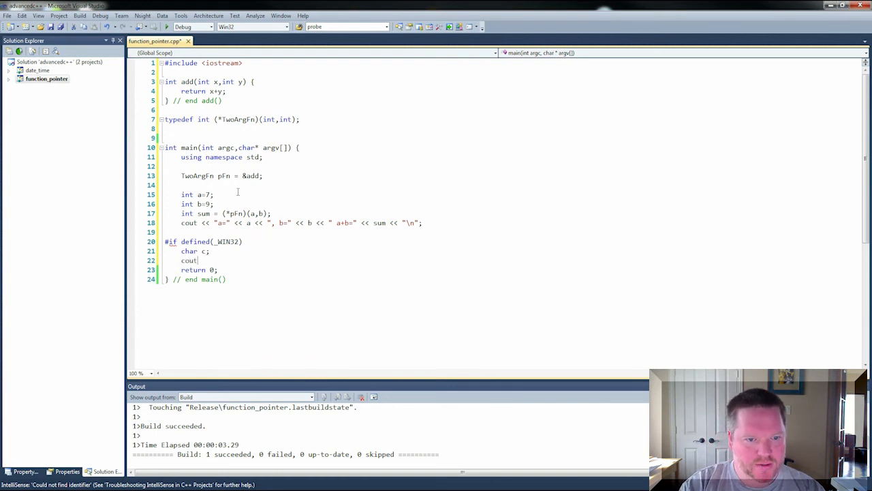
pyautogui.write('<< "Strike any k')
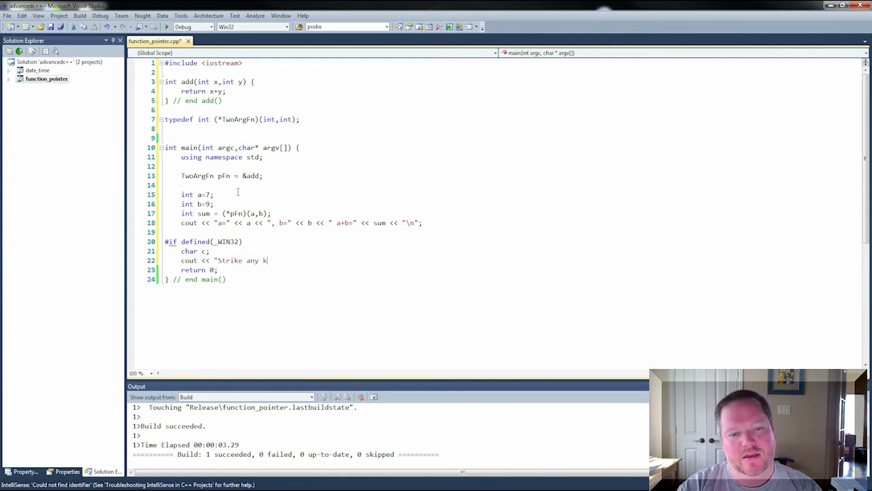
pyautogui.write('ey follow')
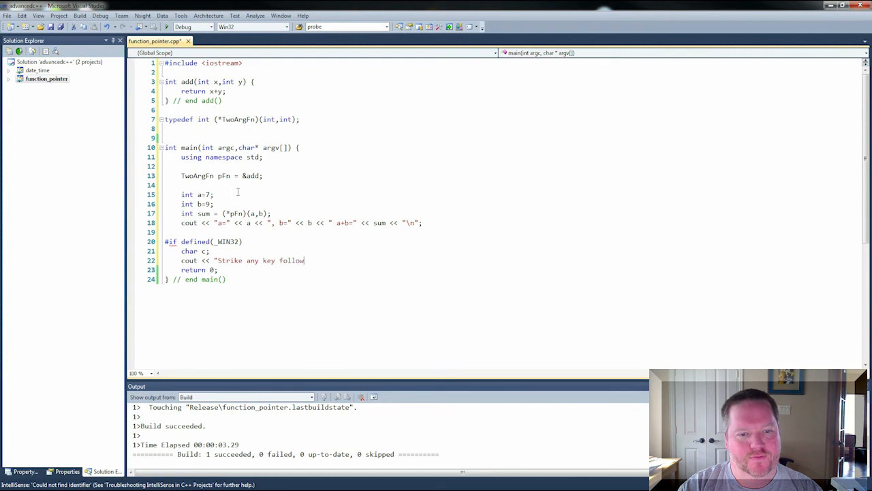
pyautogui.write('ed by [Enter] to quit\\n"')
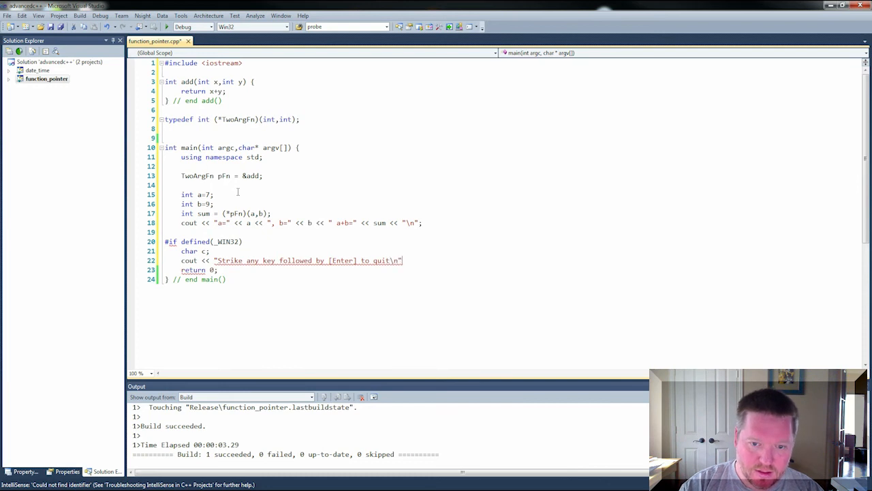
pyautogui.press('Return')
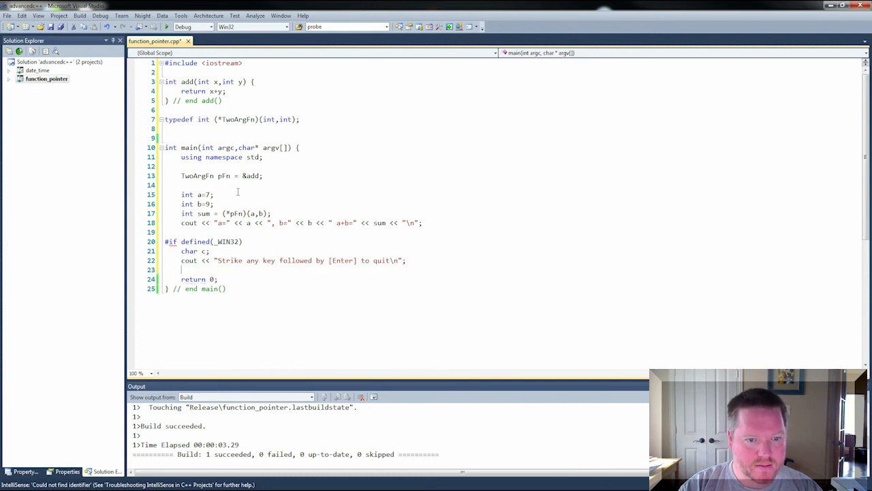
pyautogui.write('cin >> c;')
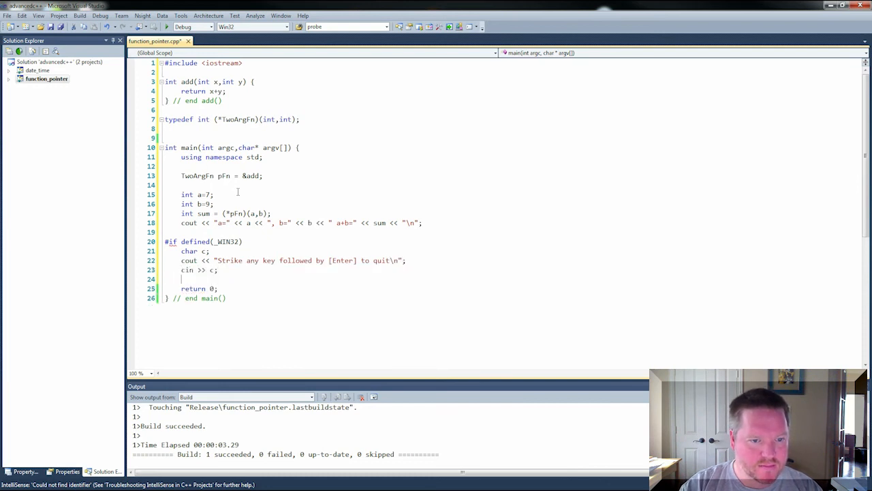
pyautogui.write('#endif')
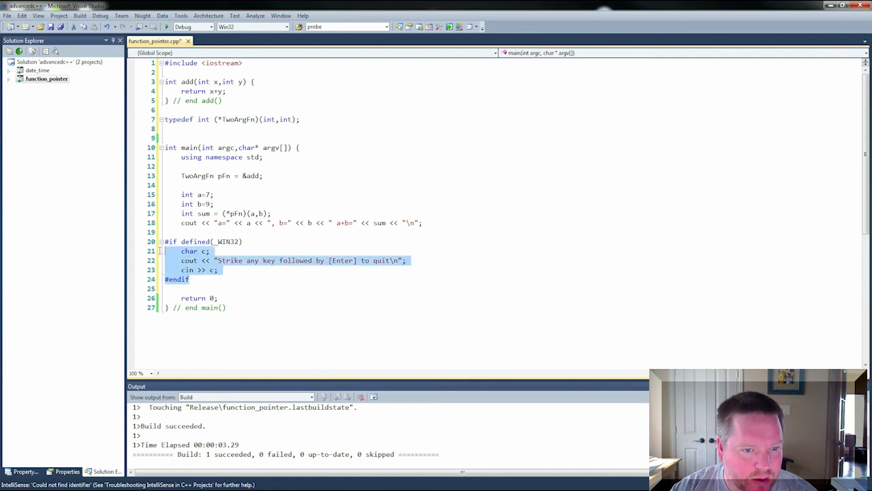
# Delete the Windows-only pause block and agree to build the out-of-date project.
pyautogui.press('Delete')
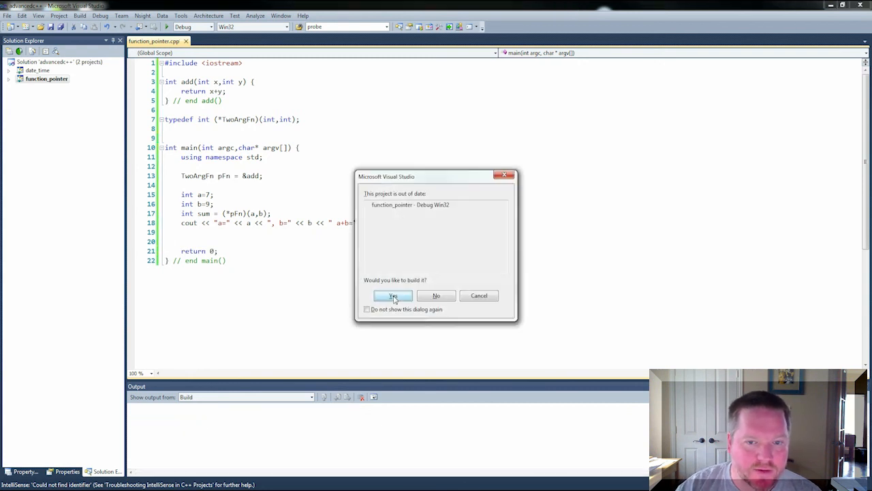
pyautogui.click(392, 294)
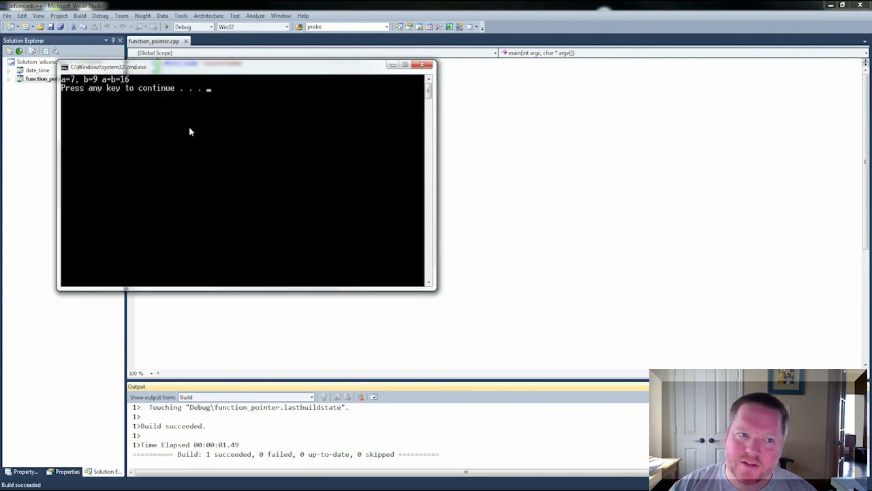
pyautogui.moveTo(114, 84)
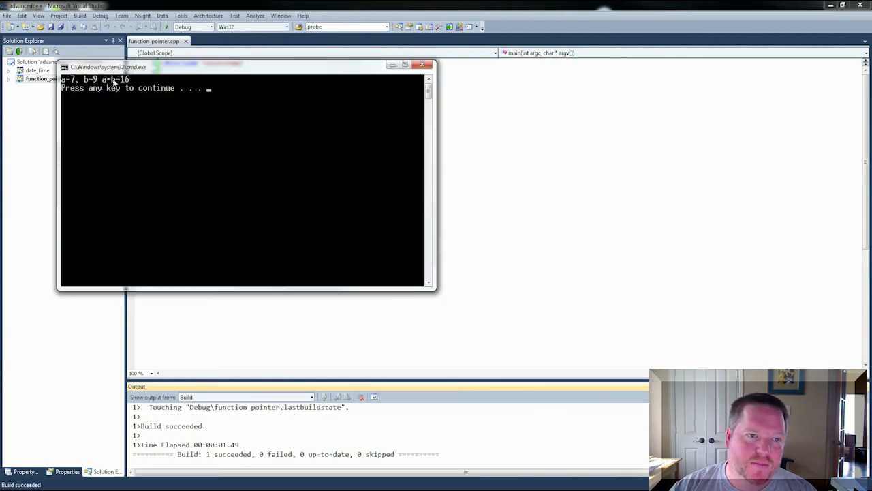